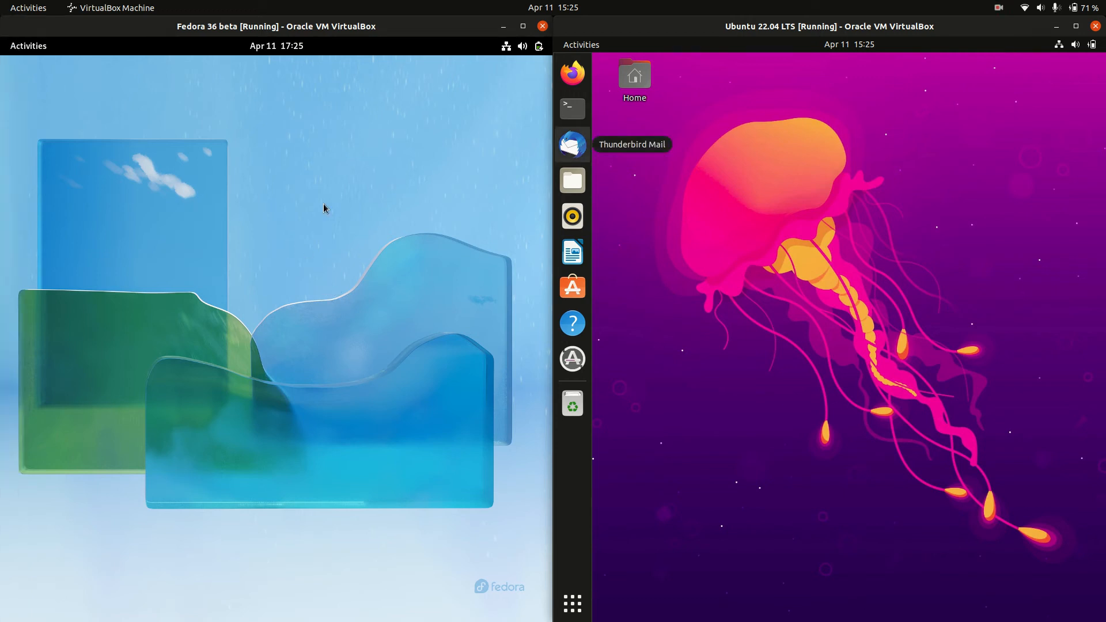
pyautogui.moveTo(327, 214)
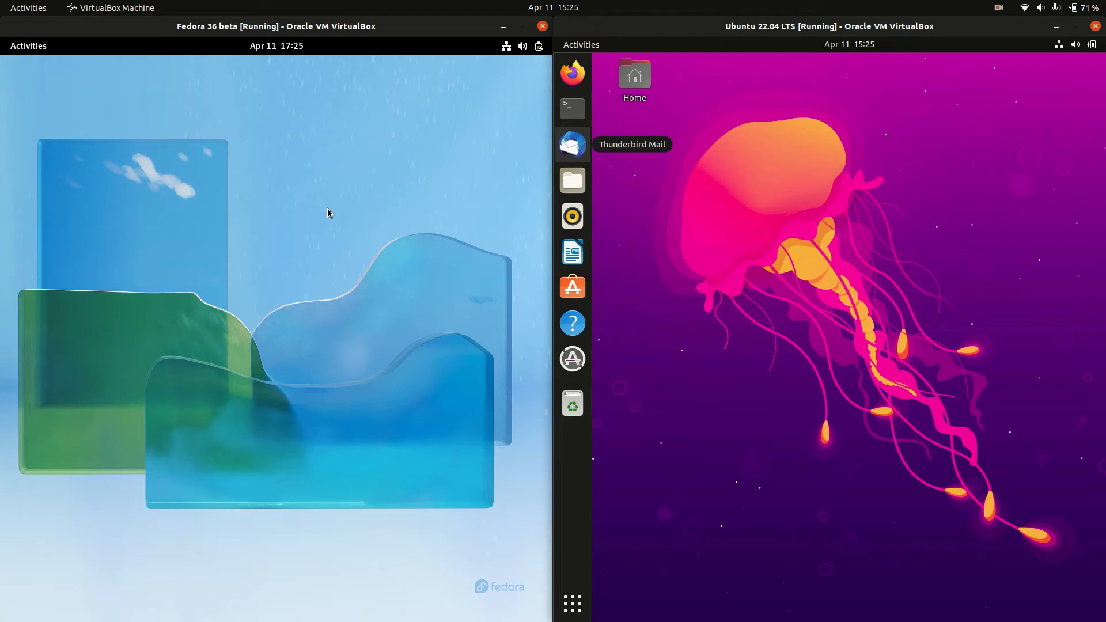
pyautogui.moveTo(800, 137)
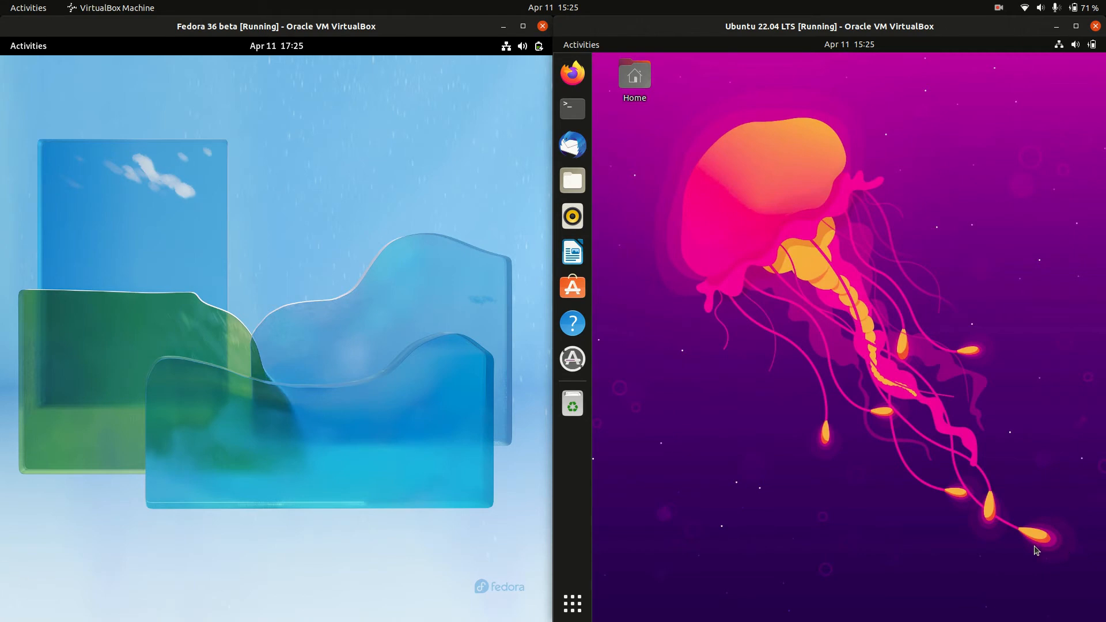
pyautogui.moveTo(875, 372)
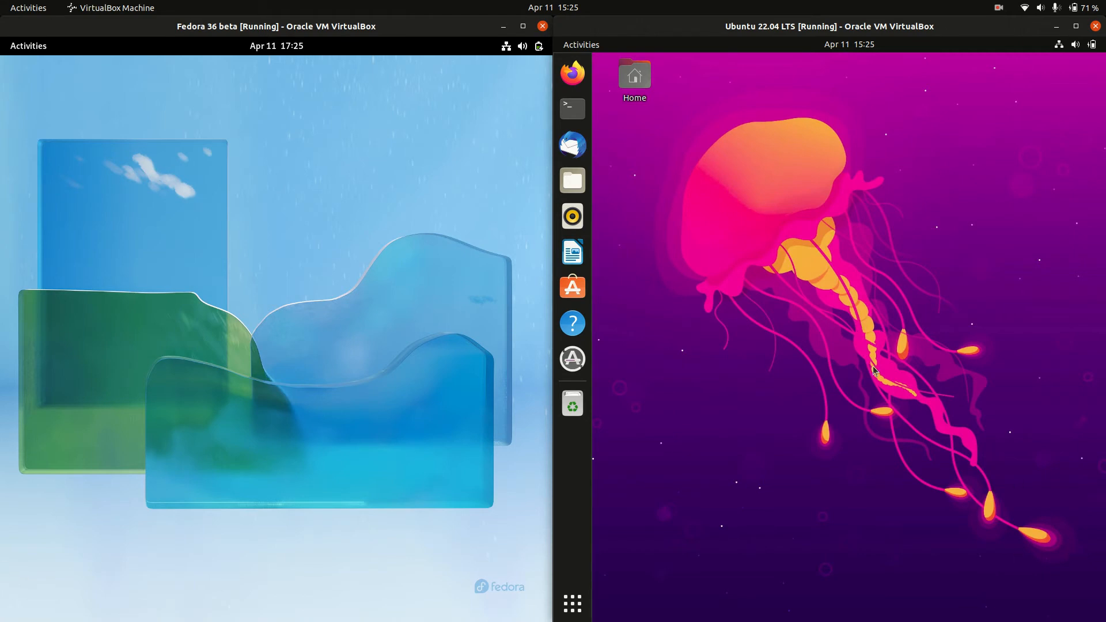
# Launch Terminal in the Fedora 36 guest by searching 'te' from the Activities app grid
pyautogui.click(28, 46)
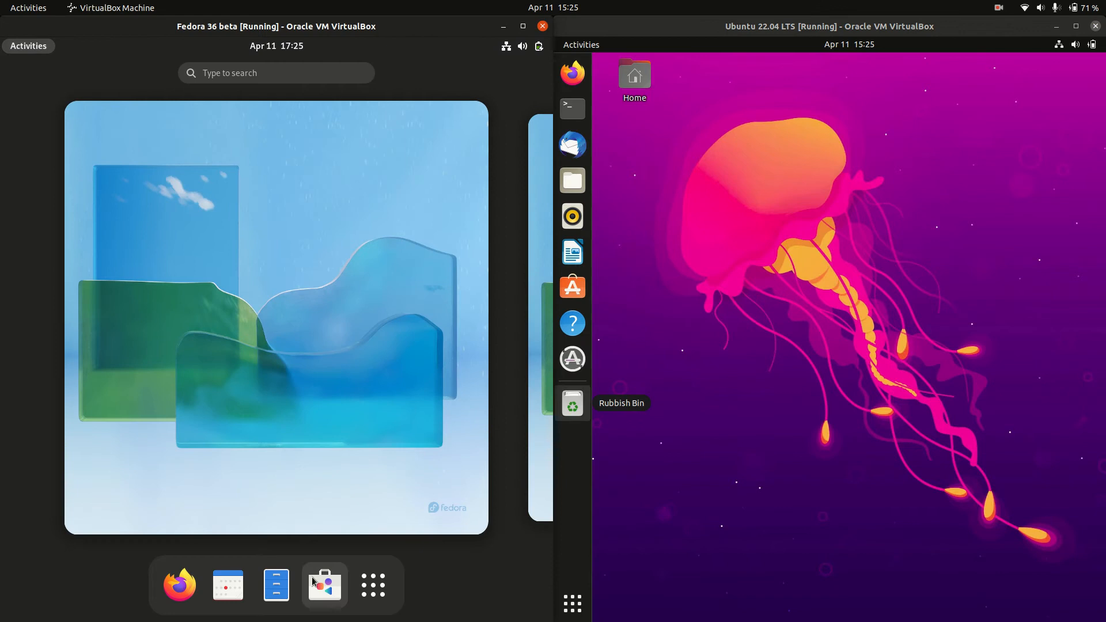
pyautogui.click(372, 584)
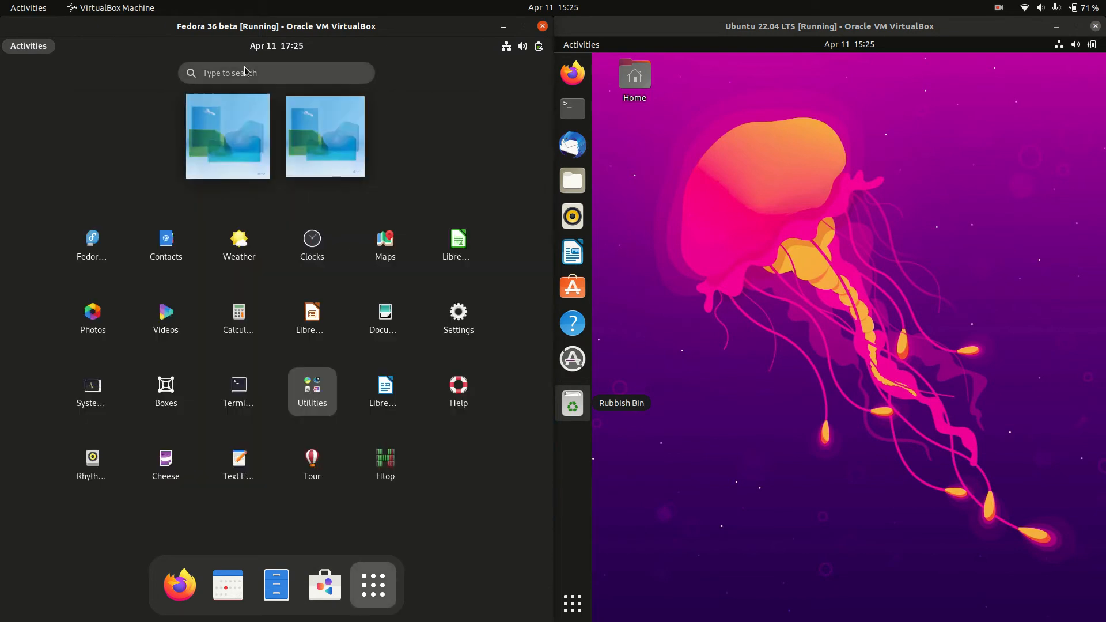
pyautogui.write('te')
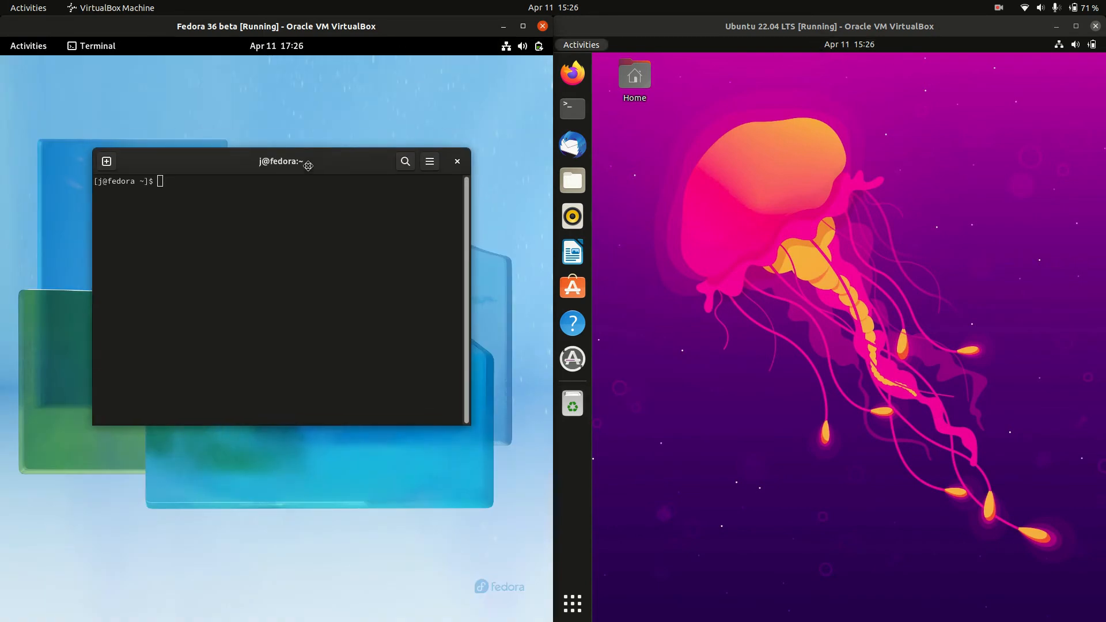
# Launch Terminal in the Ubuntu 22.04 guest from its dock icon
pyautogui.click(573, 603)
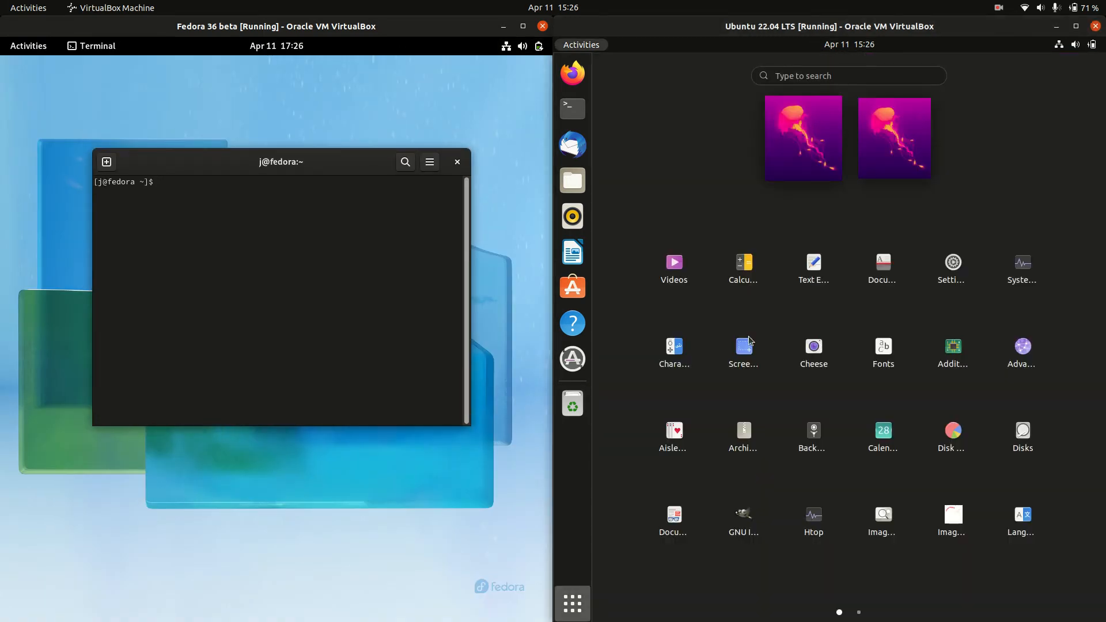
pyautogui.click(849, 76)
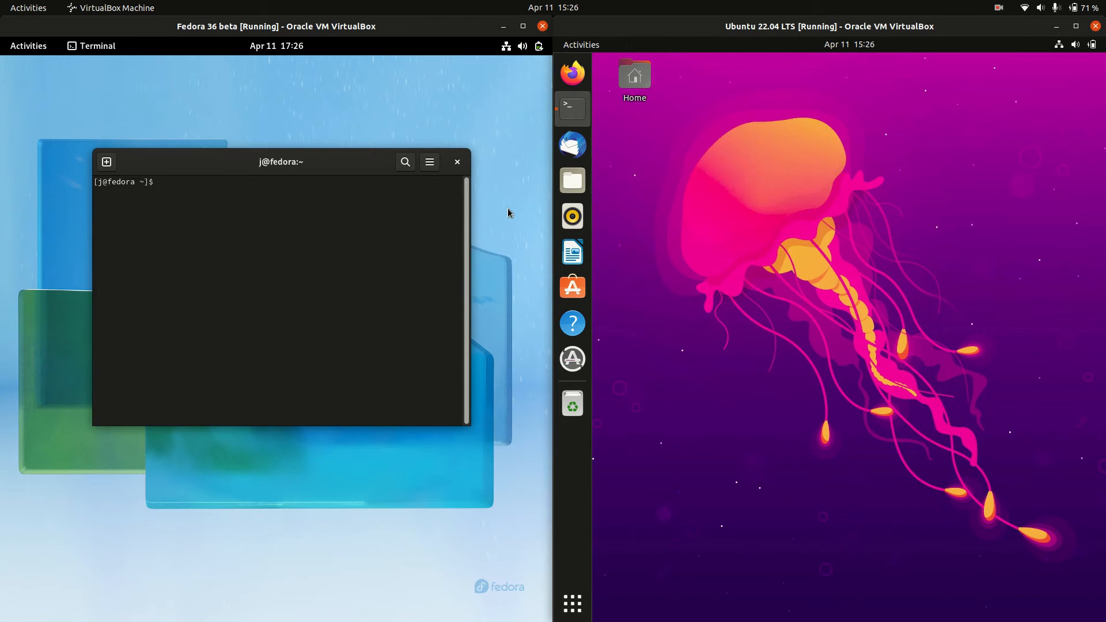
pyautogui.click(571, 109)
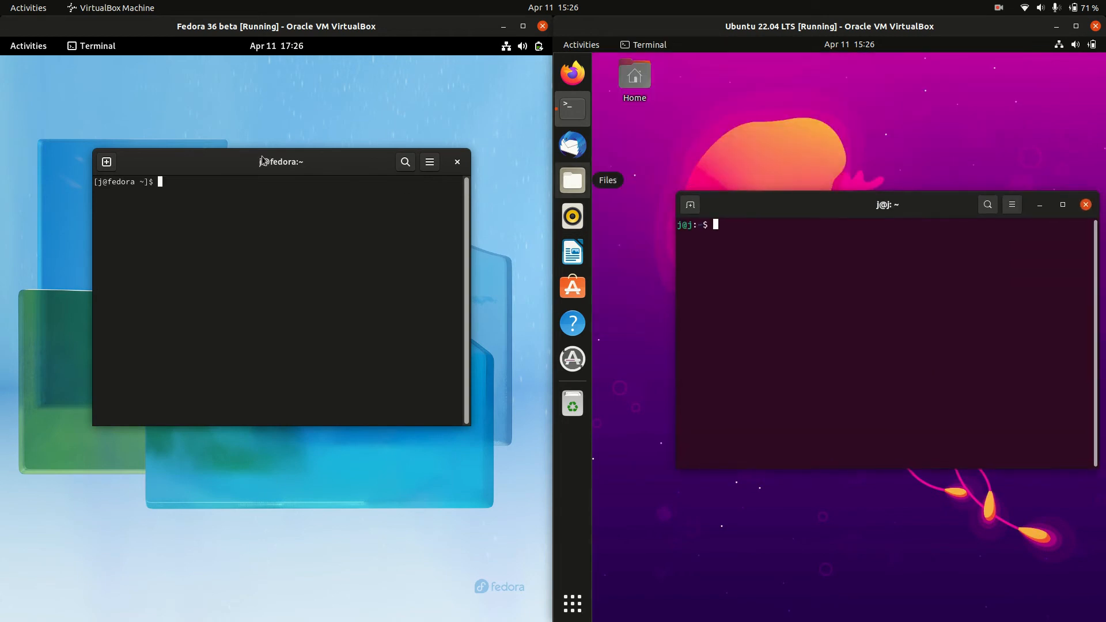
# Reposition the Ubuntu terminal, then close it and confirm ending htop, leaving Fedora's htop running
pyautogui.moveTo(281, 161); pyautogui.dragTo(281, 222)
pyautogui.write('htop')
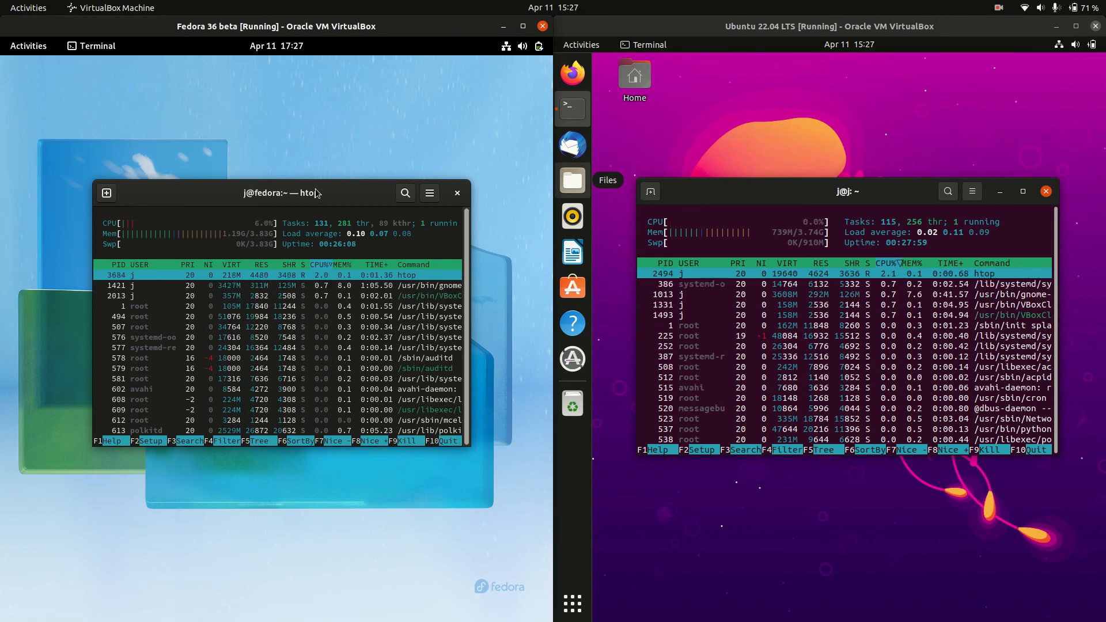
pyautogui.click(1045, 191)
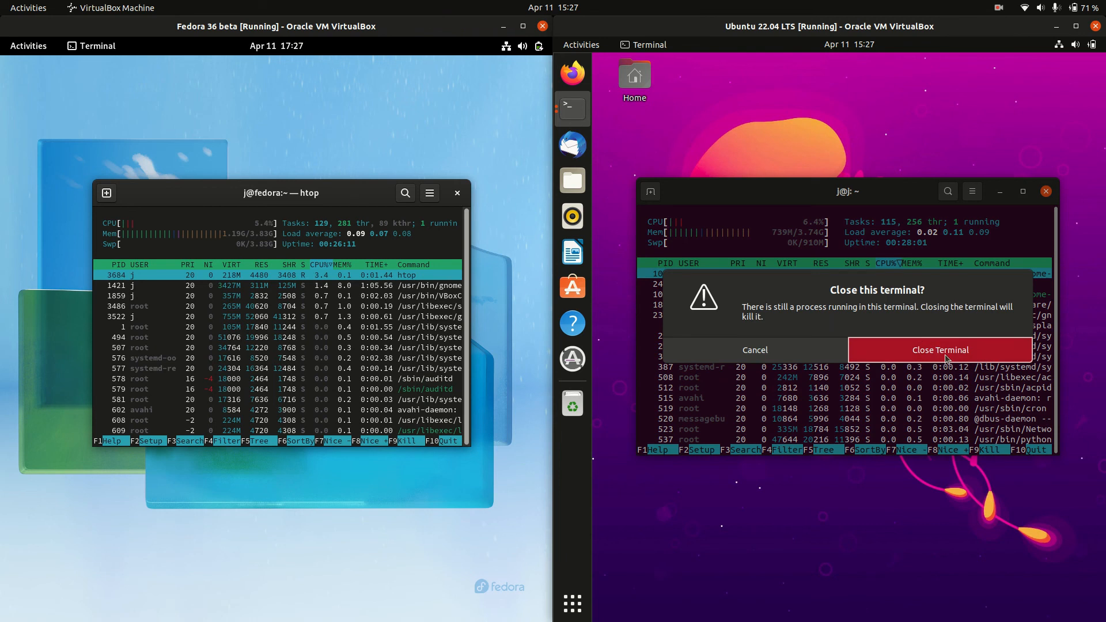
pyautogui.click(939, 350)
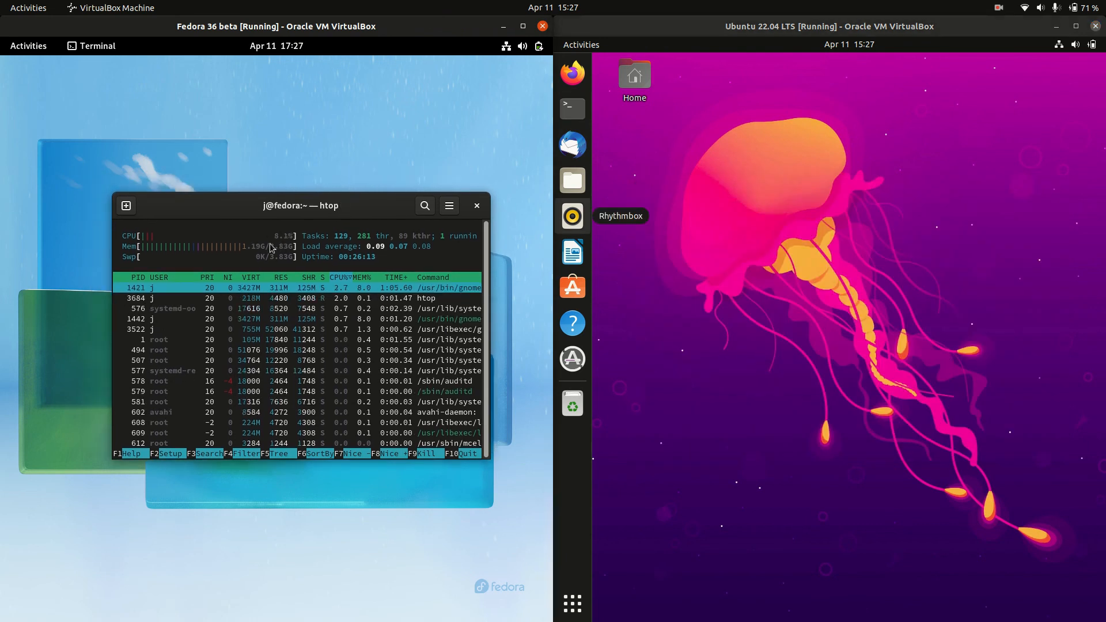